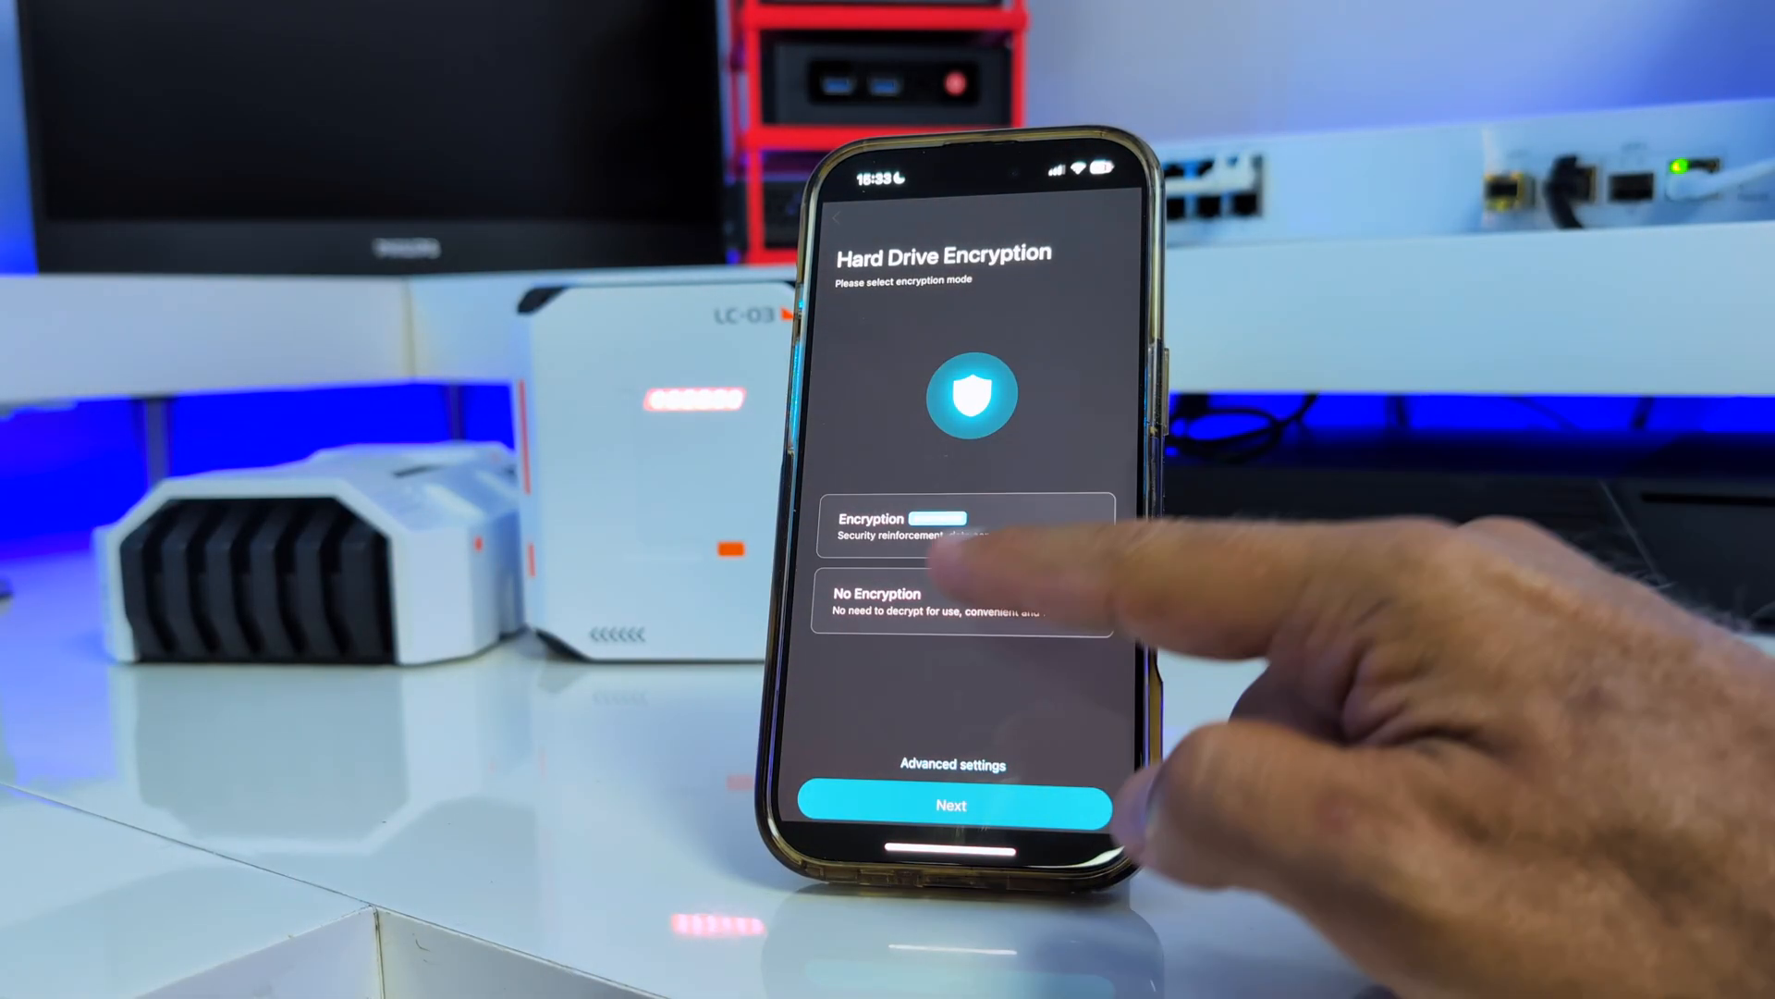
# - Choose the encryption mode for the server's hard drive during initial setup
pyautogui.click(961, 605)
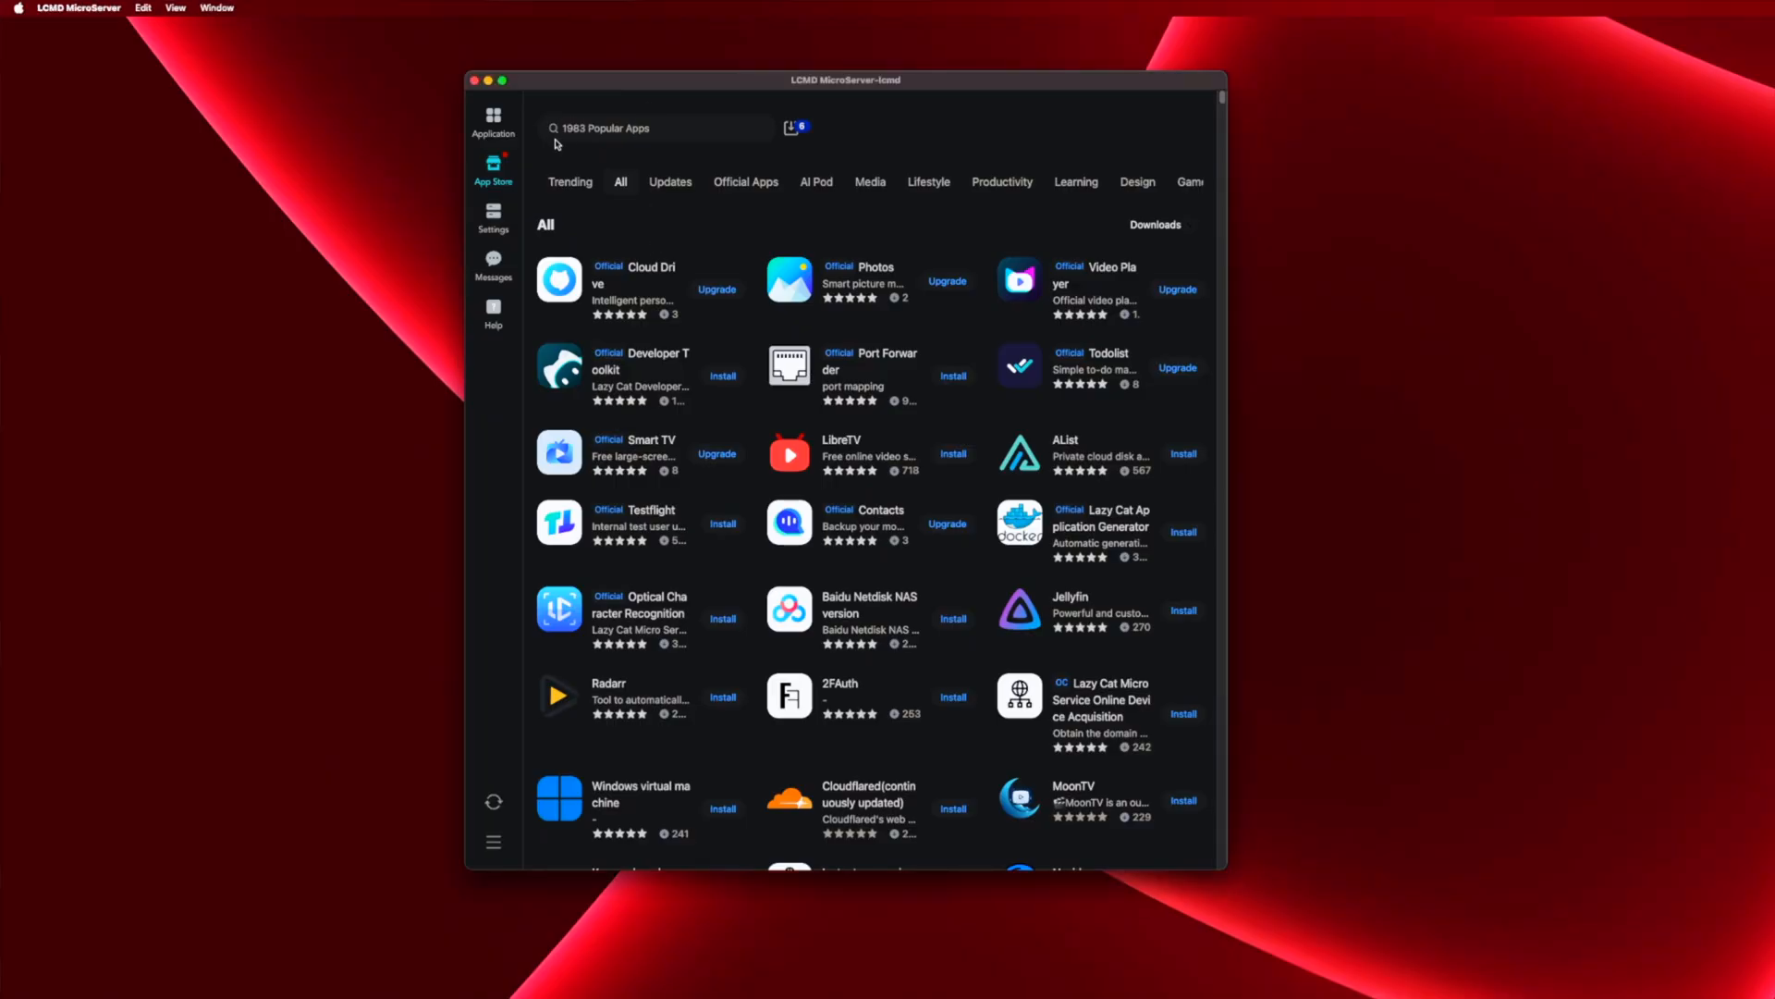
# - Scroll down the App Store's All list toward HomeAssistant OS
pyautogui.scroll(-3)
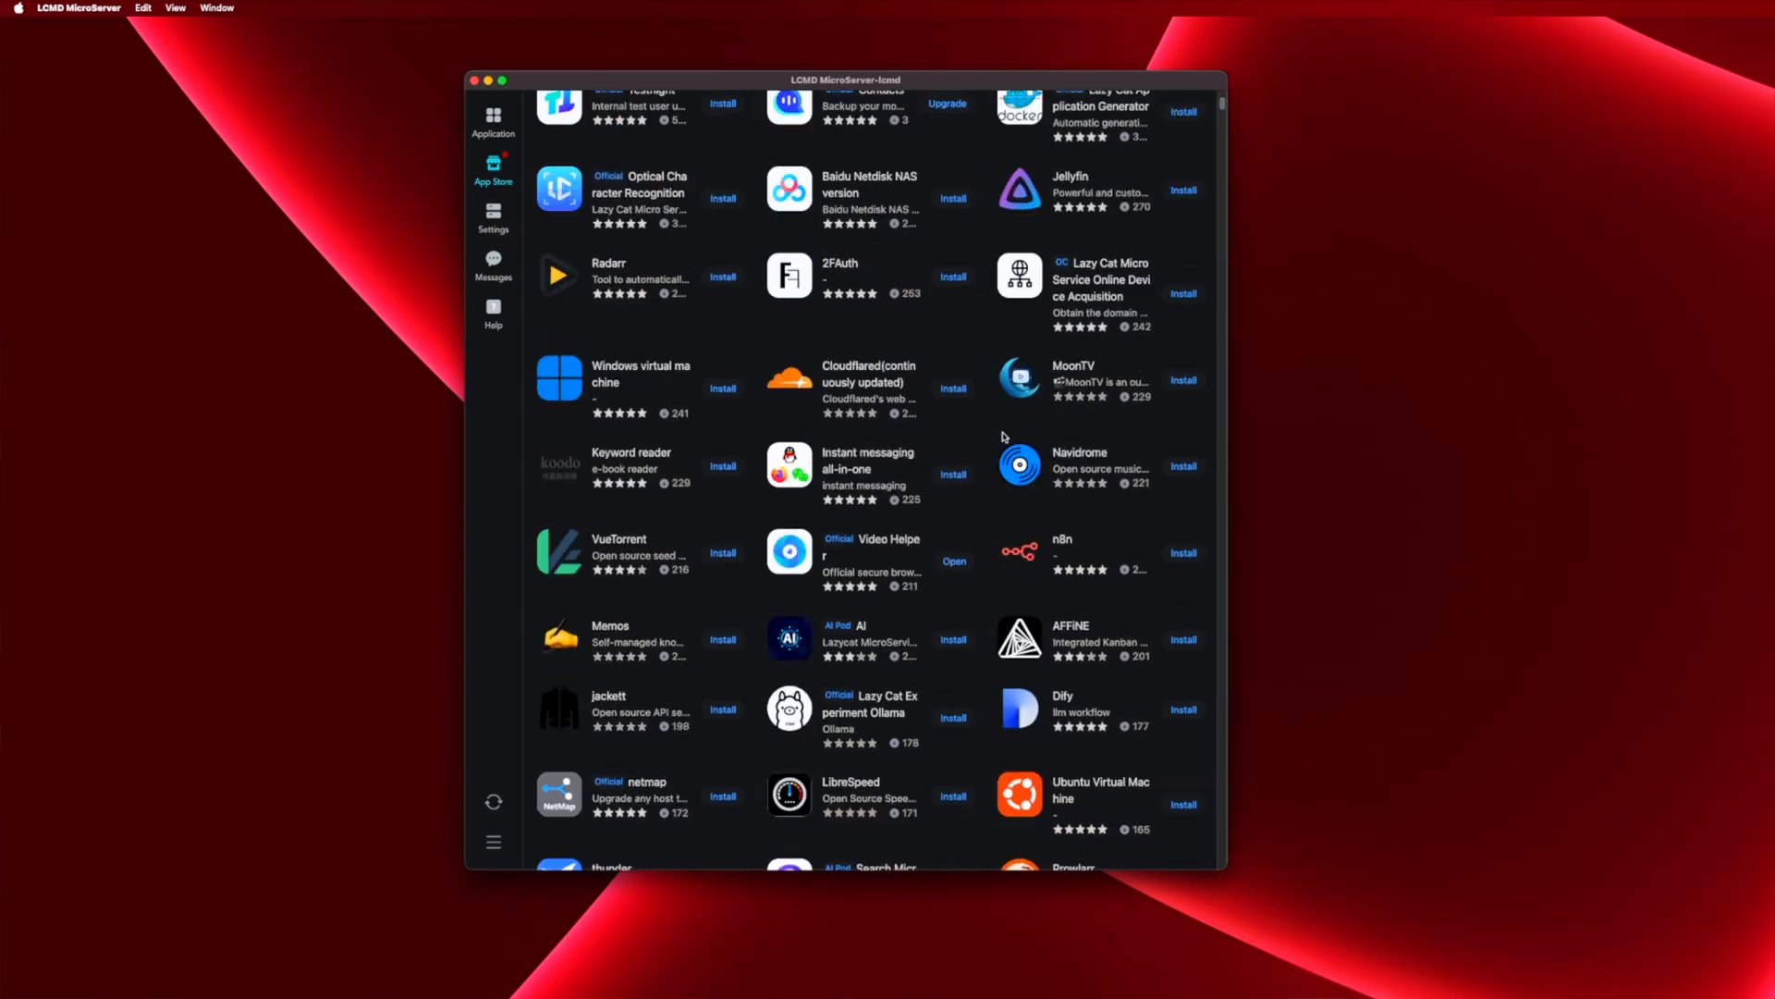
pyautogui.scroll(-3)
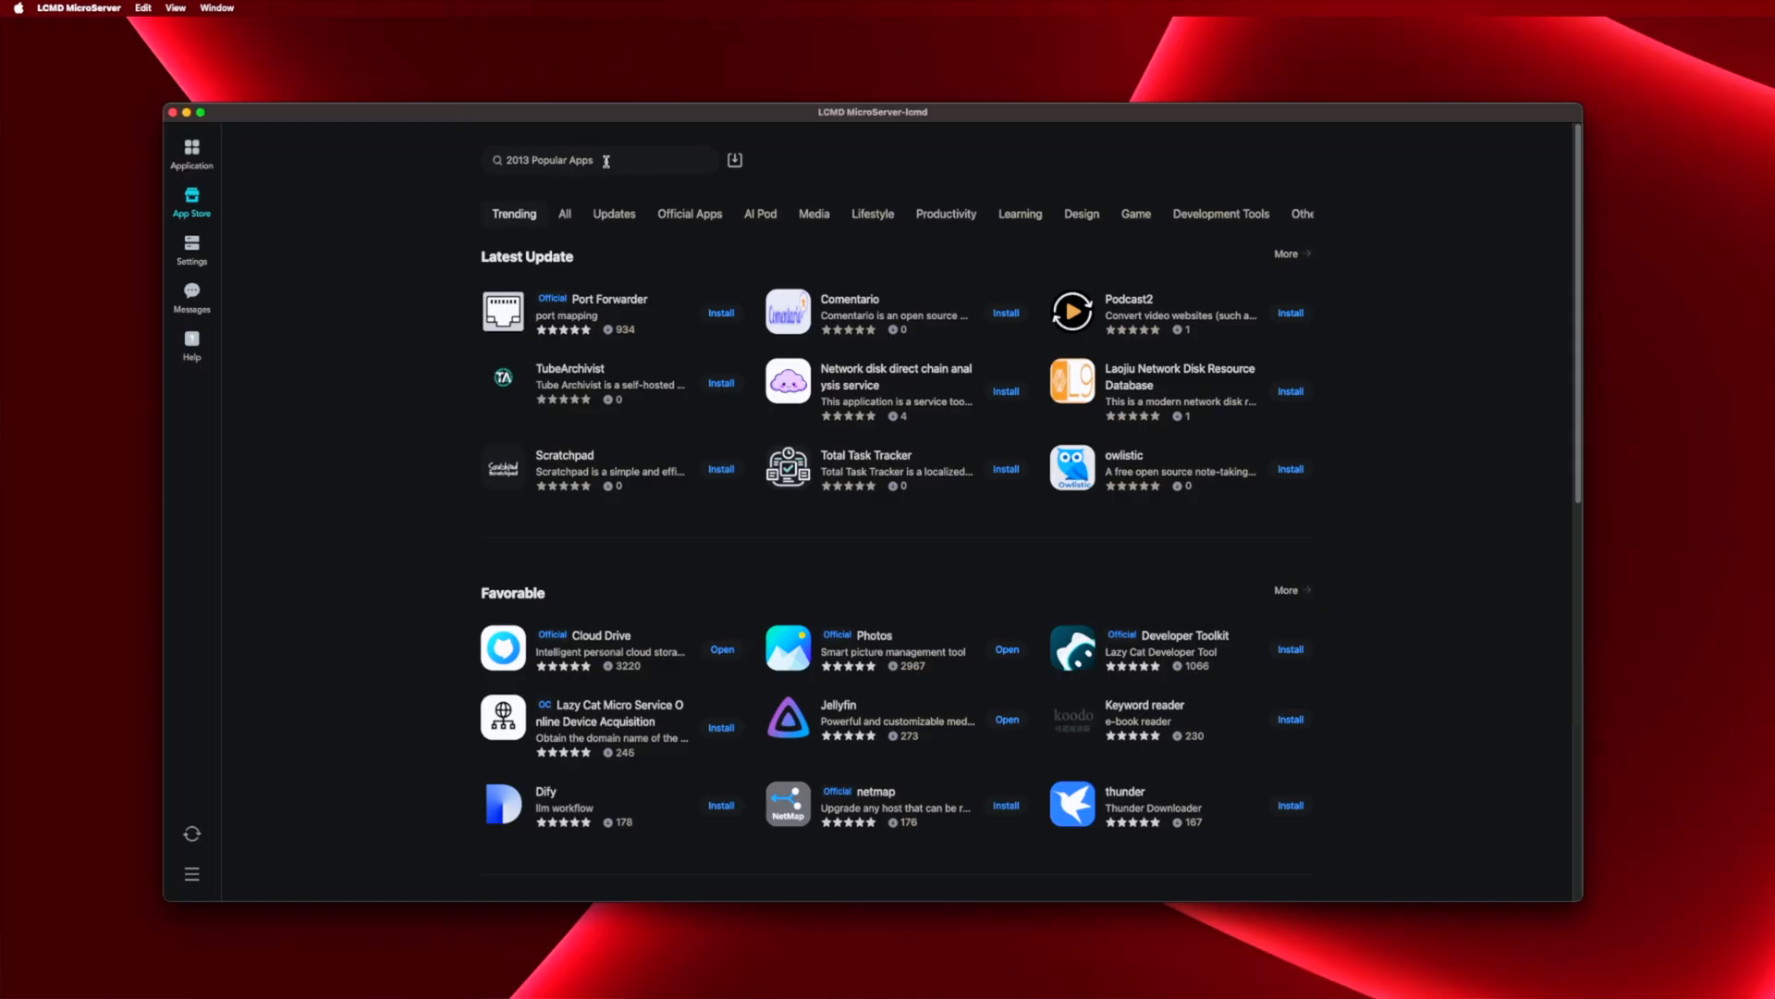
pyautogui.moveTo(572, 195)
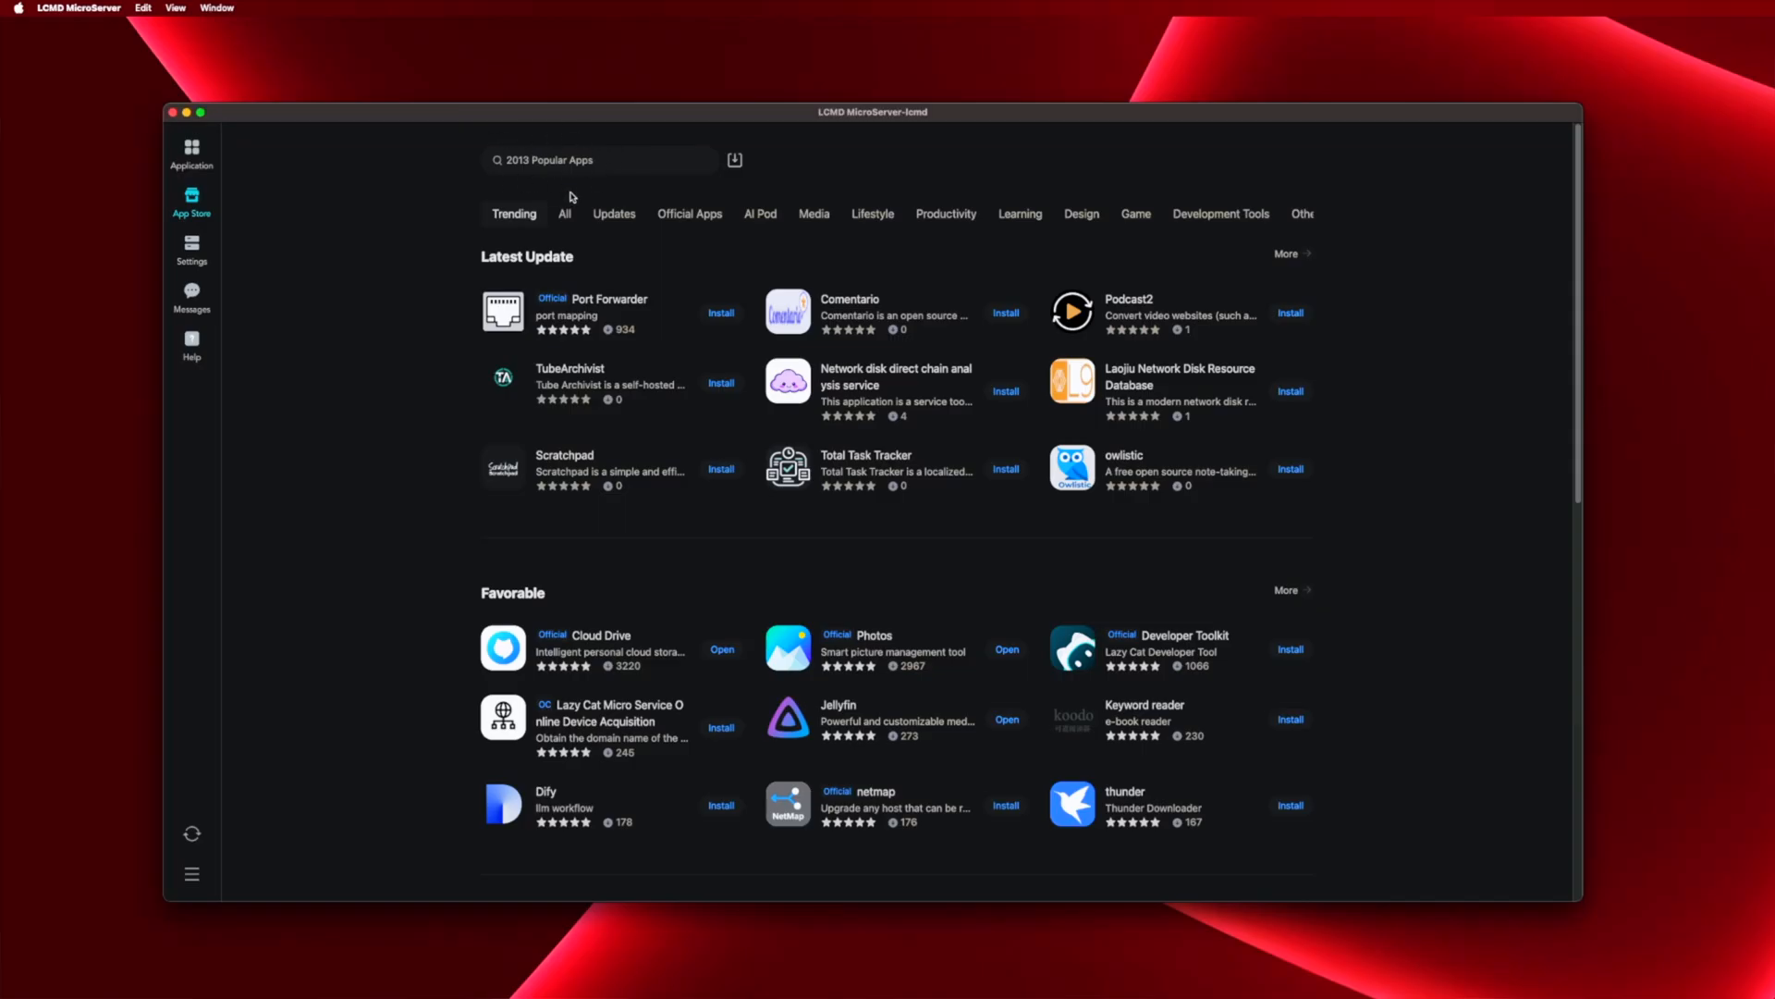
pyautogui.moveTo(468, 174)
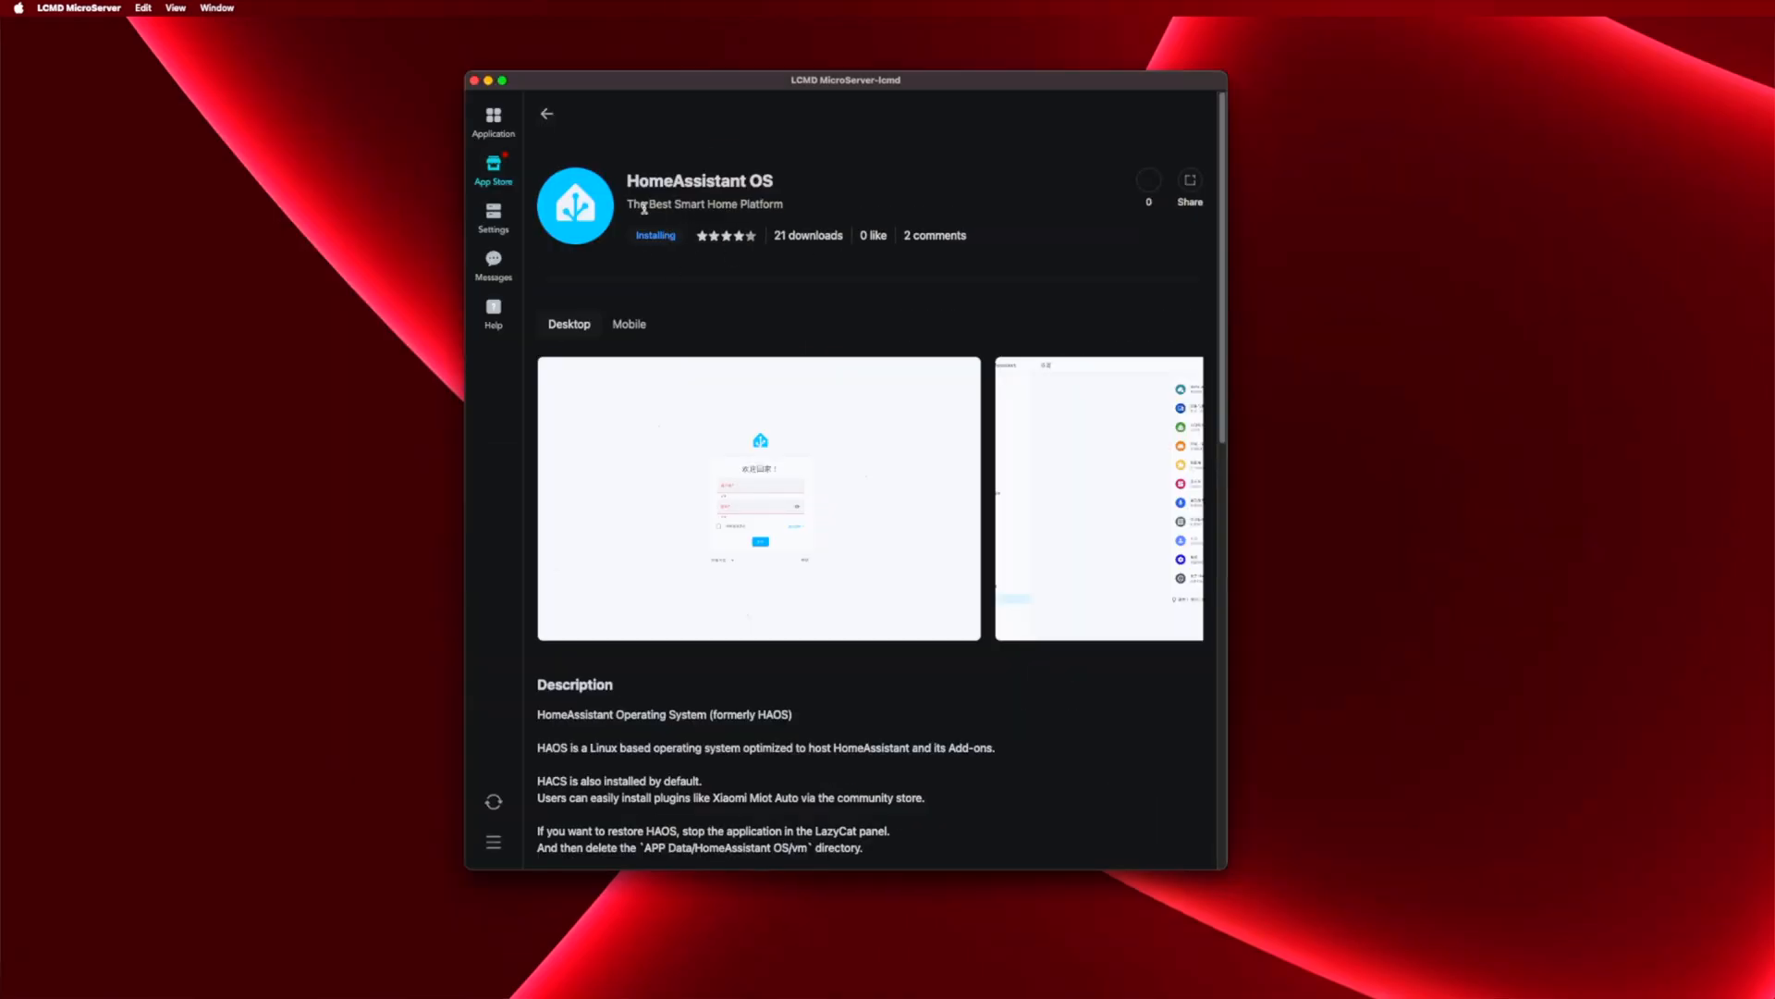
pyautogui.moveTo(927, 279)
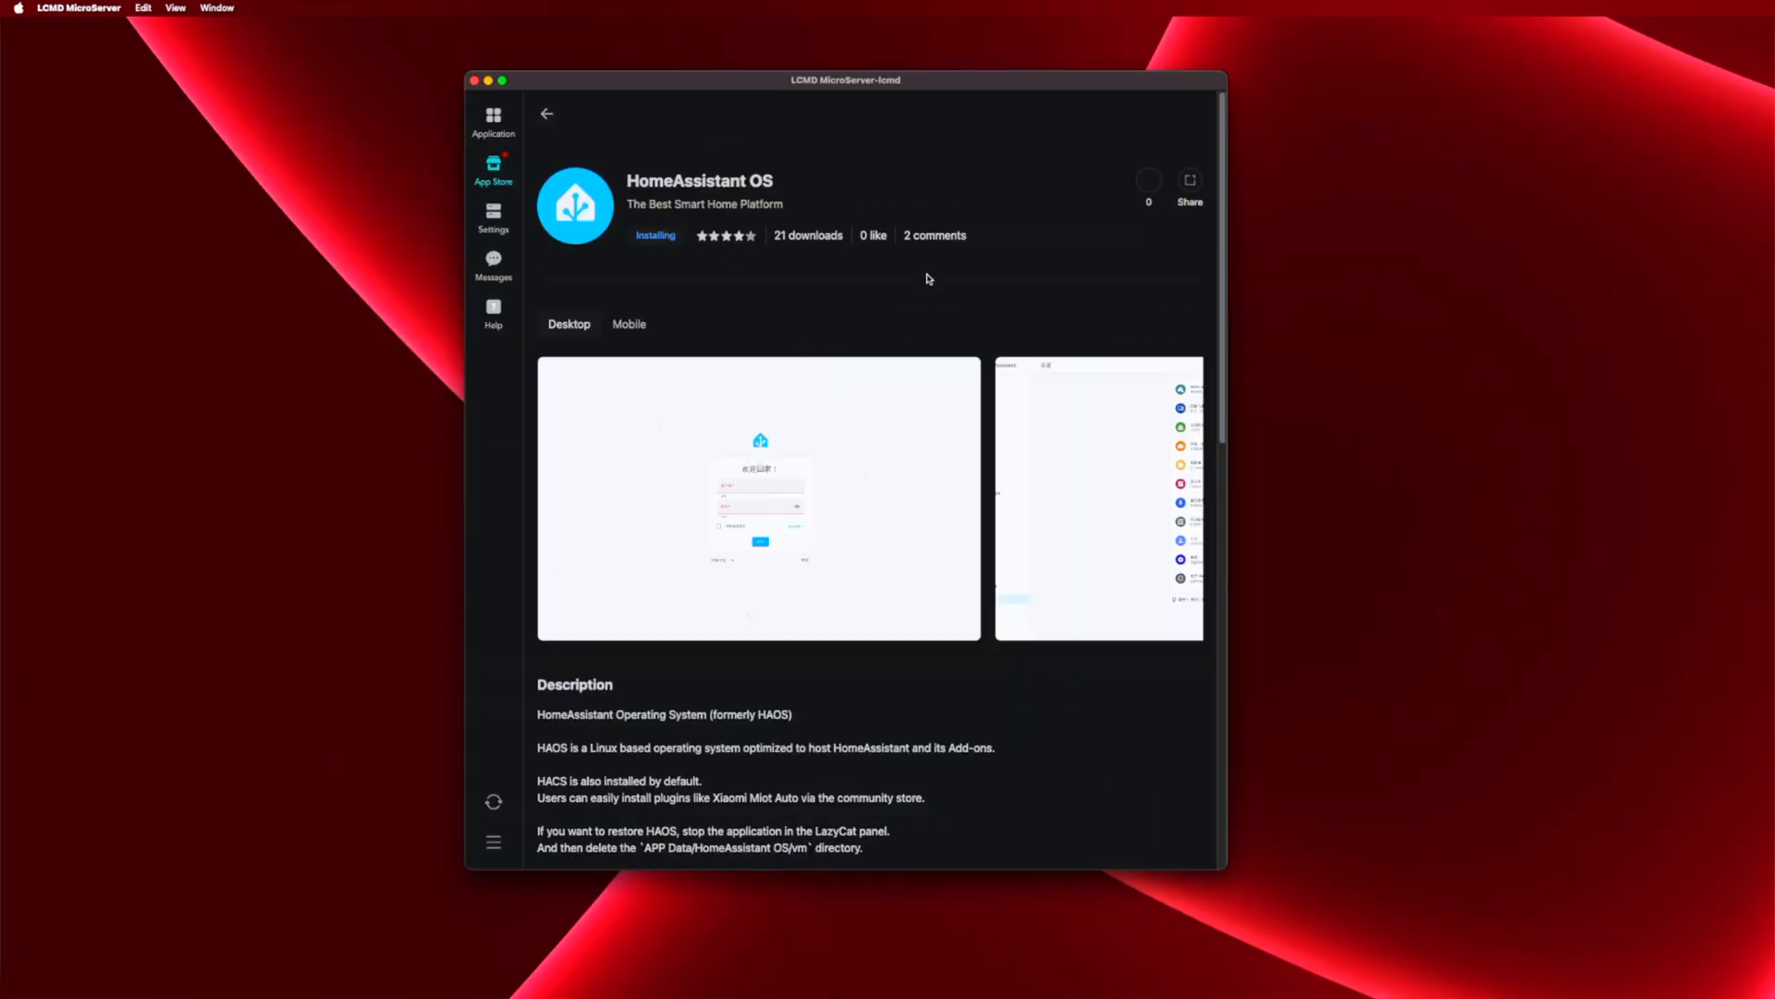
# - Return from the HomeAssistant OS page and browse down the full All apps list
pyautogui.click(548, 113)
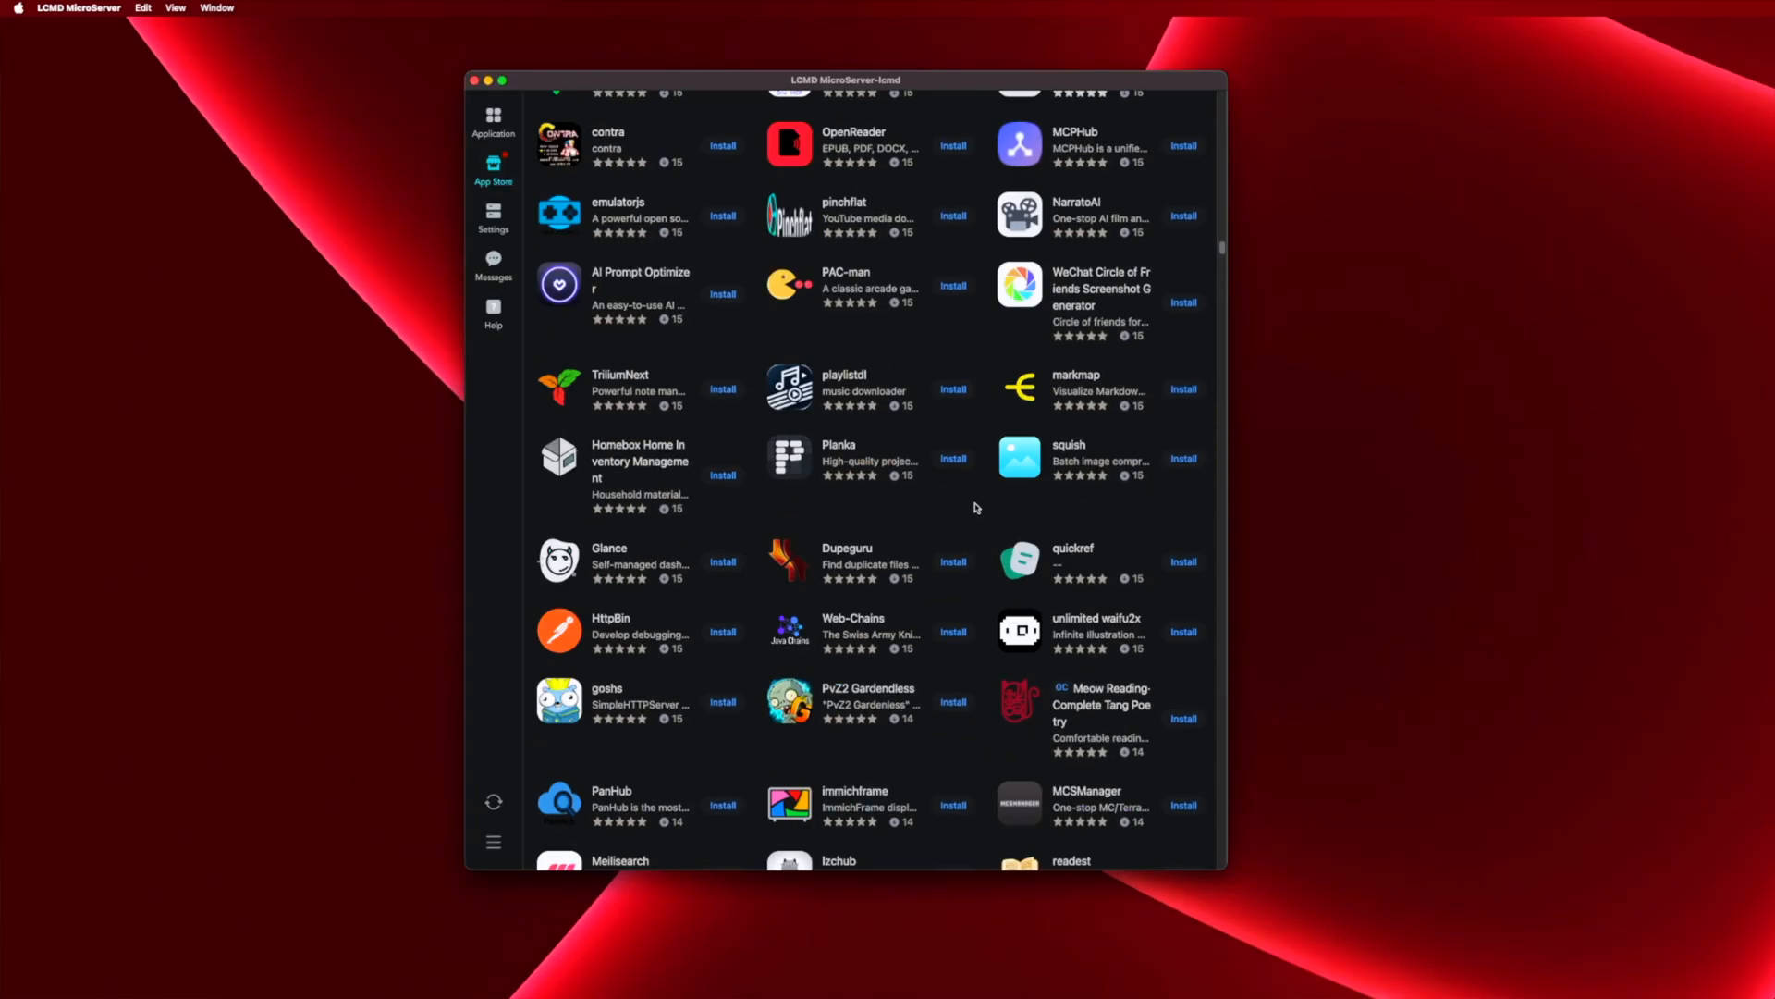
pyautogui.scroll(-3)
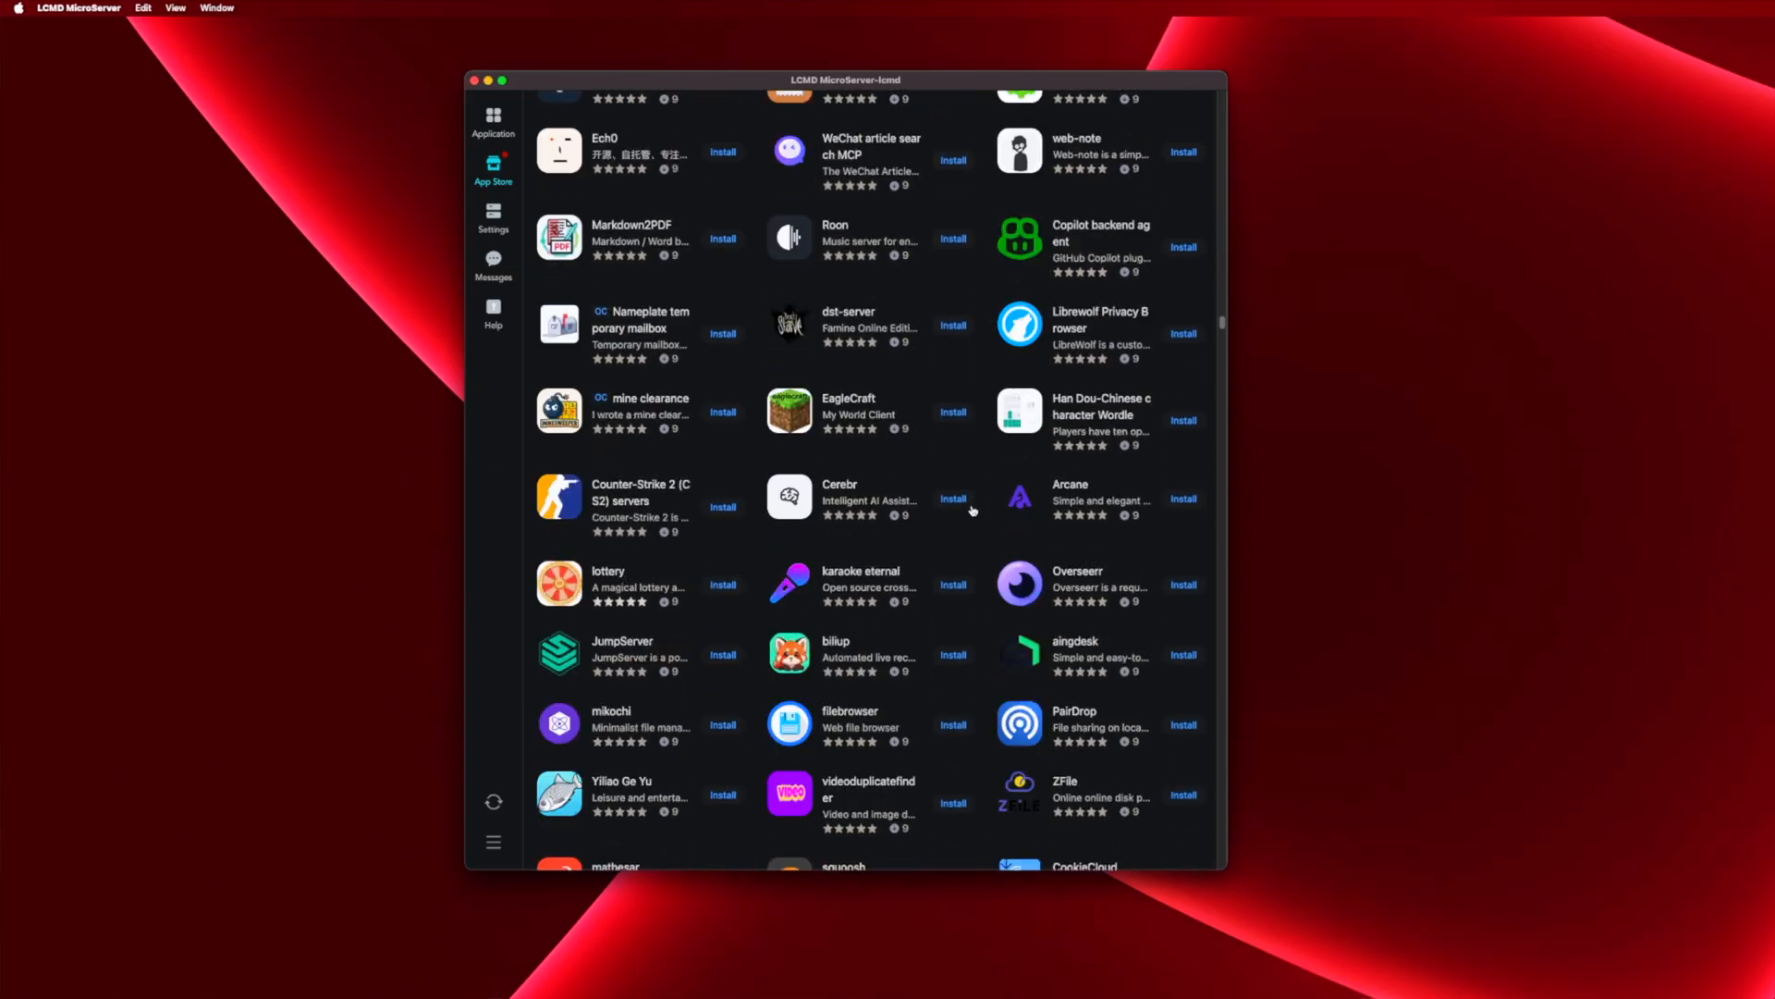
pyautogui.scroll(-3)
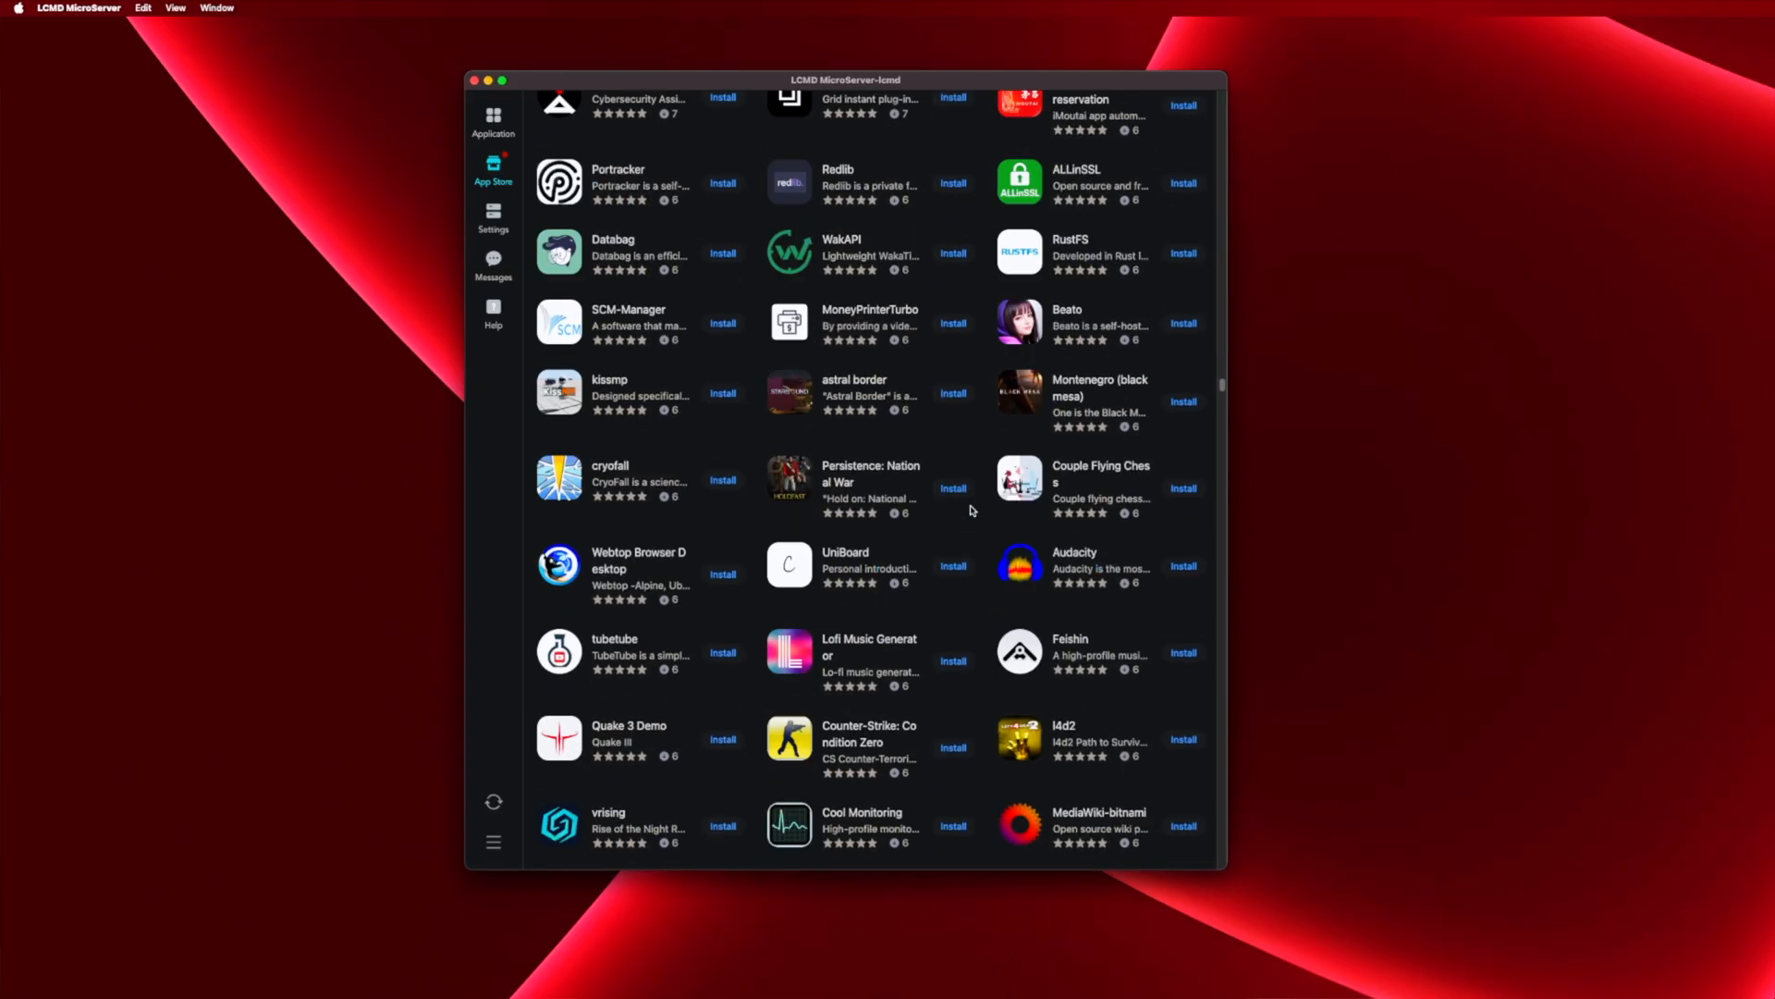
pyautogui.scroll(-3)
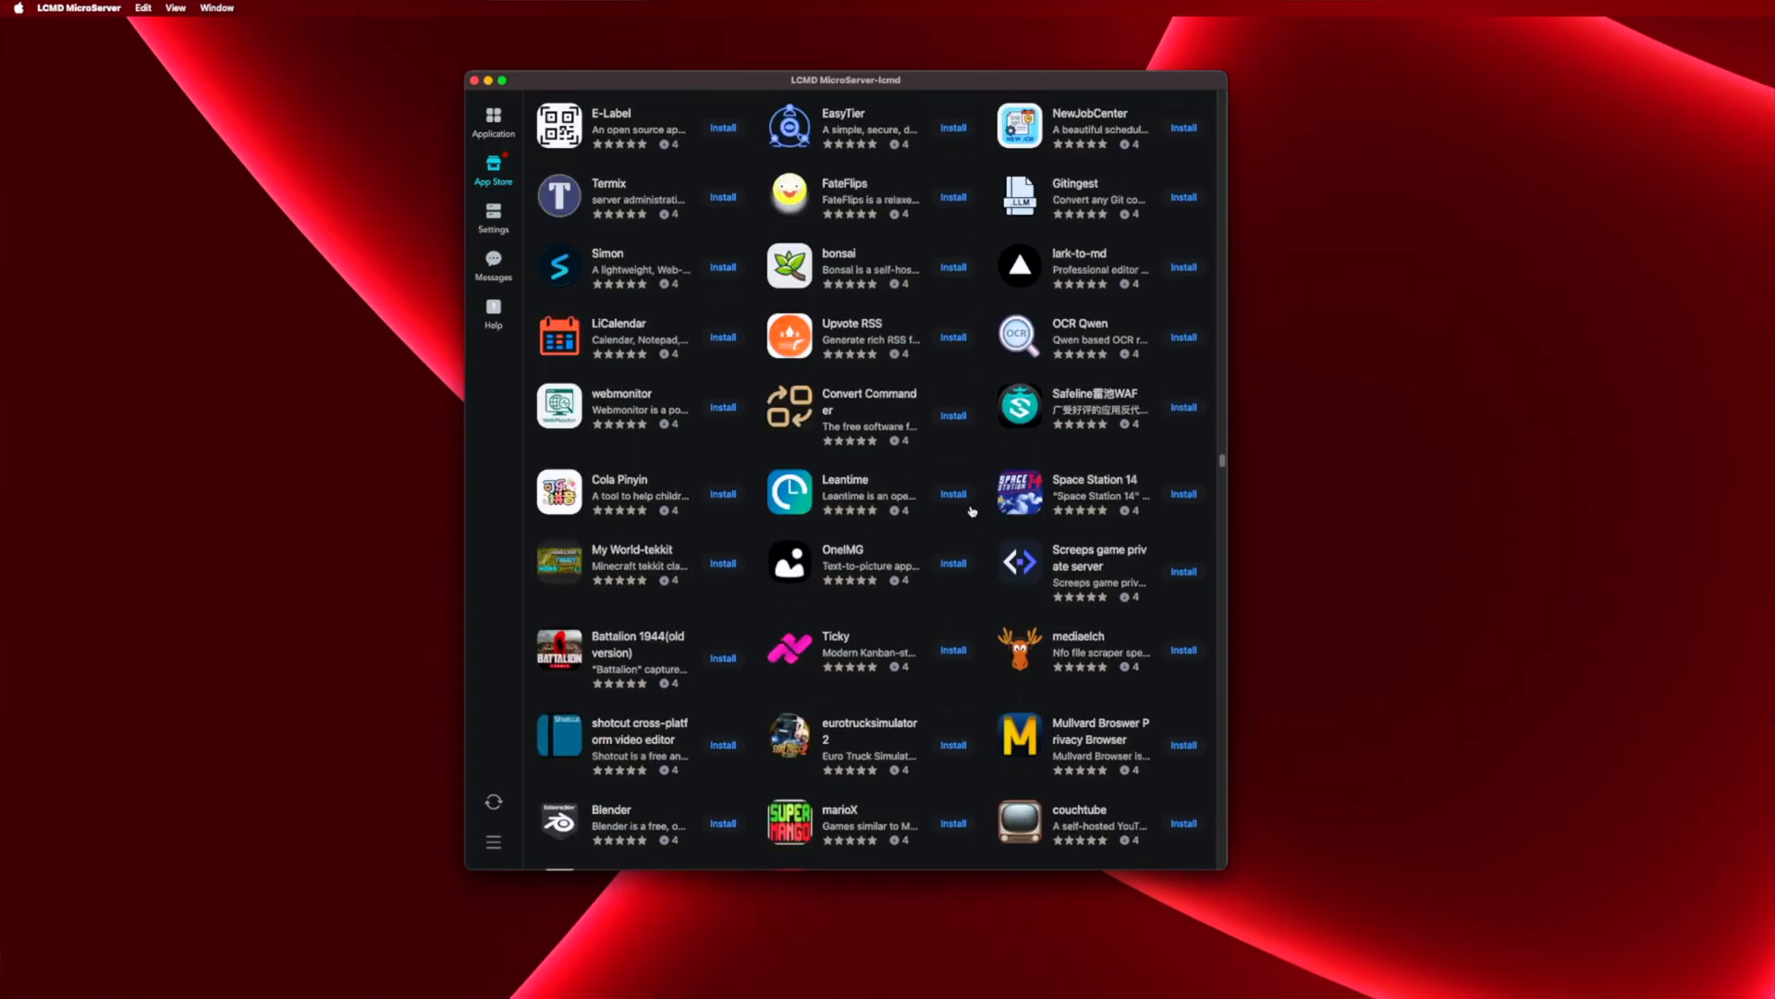
pyautogui.scroll(-3)
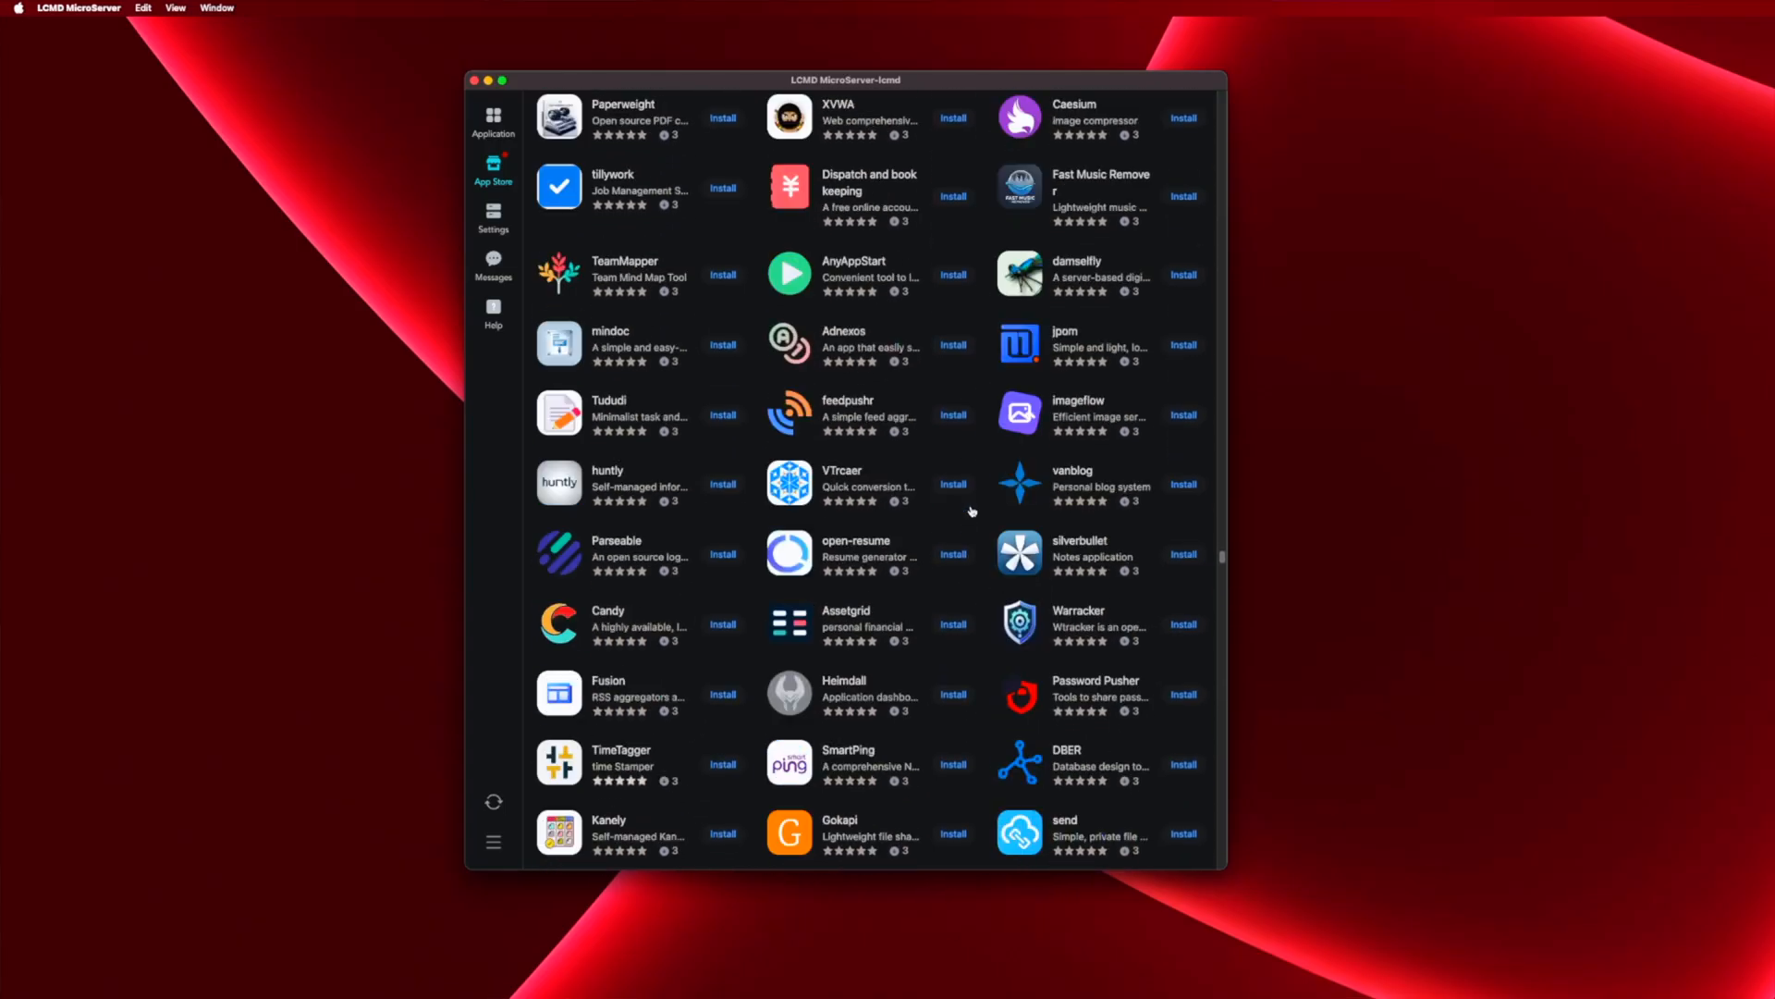
pyautogui.scroll(-3)
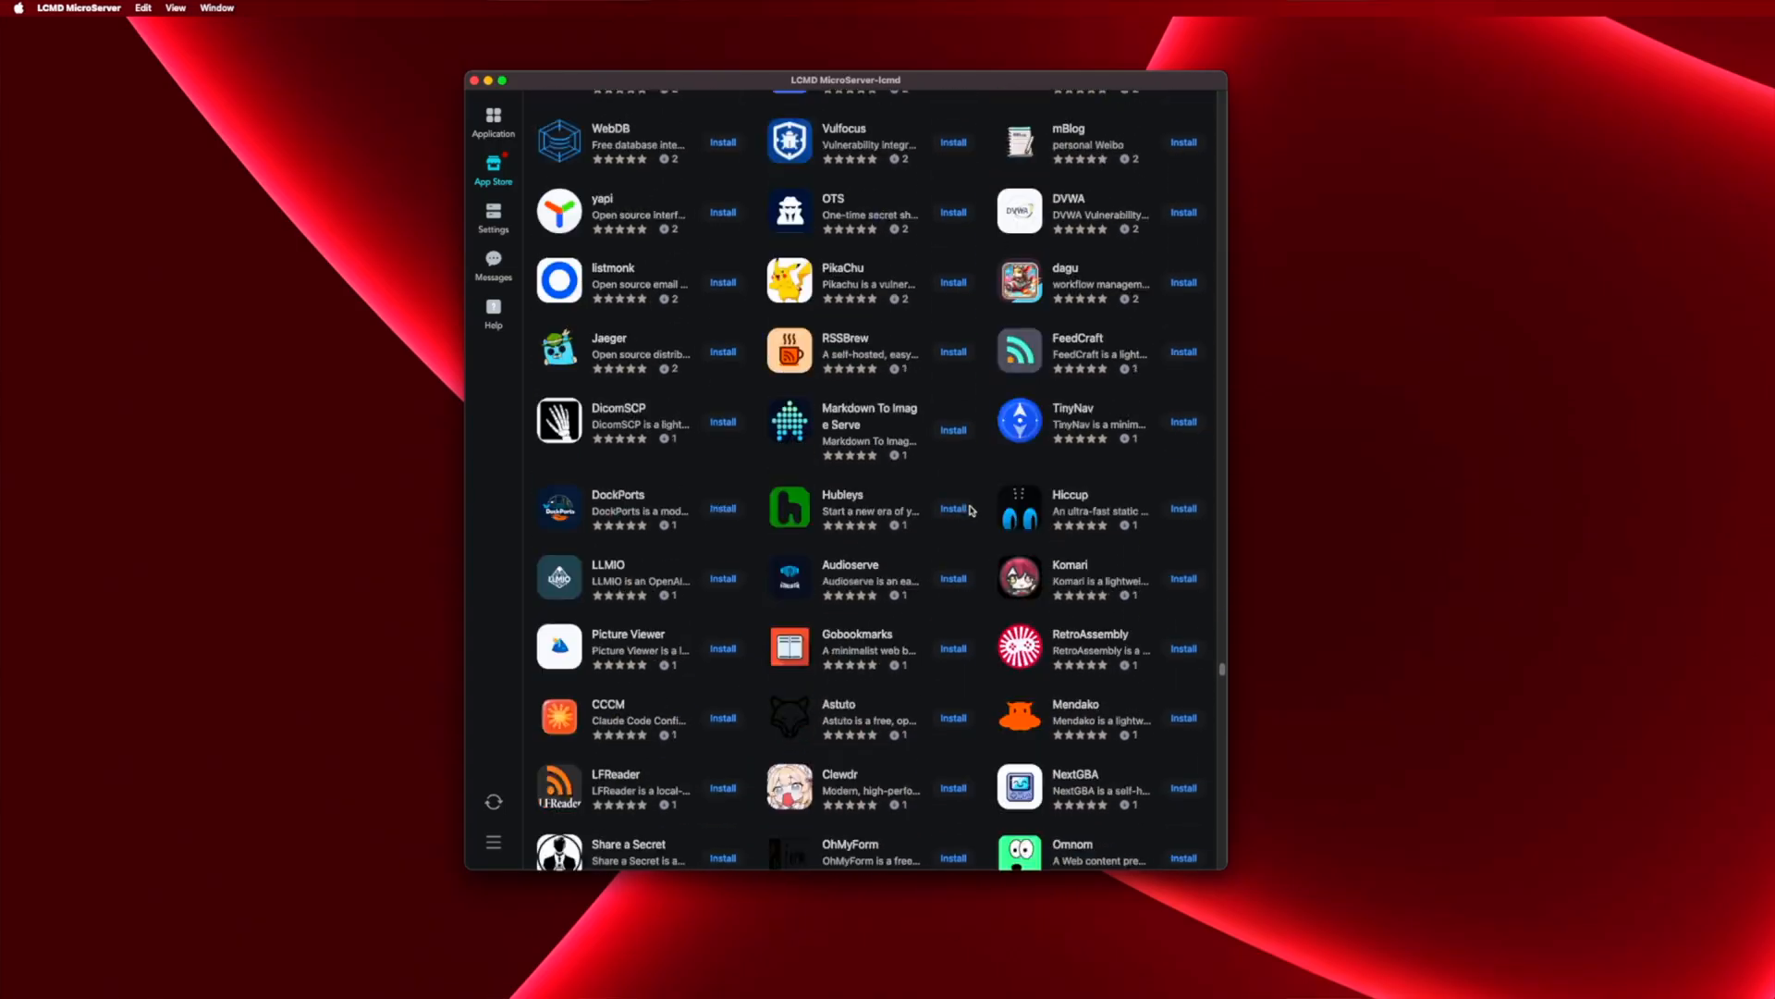
pyautogui.scroll(-3)
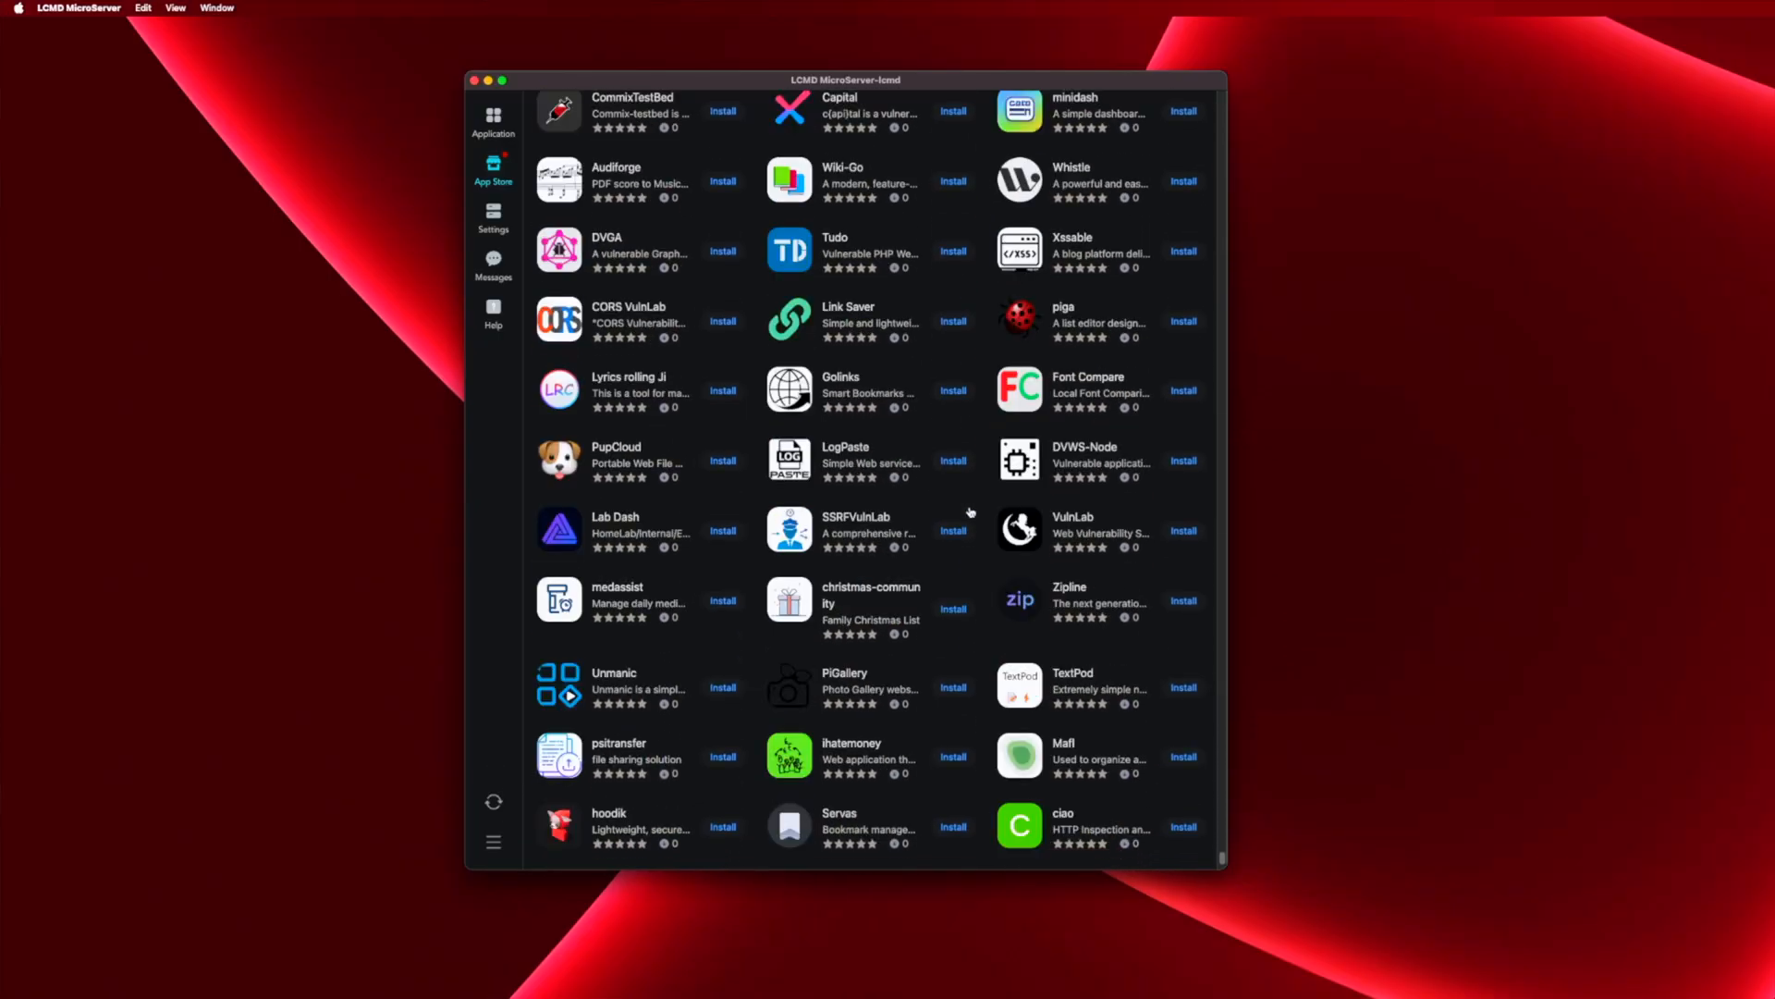
pyautogui.scroll(-3)
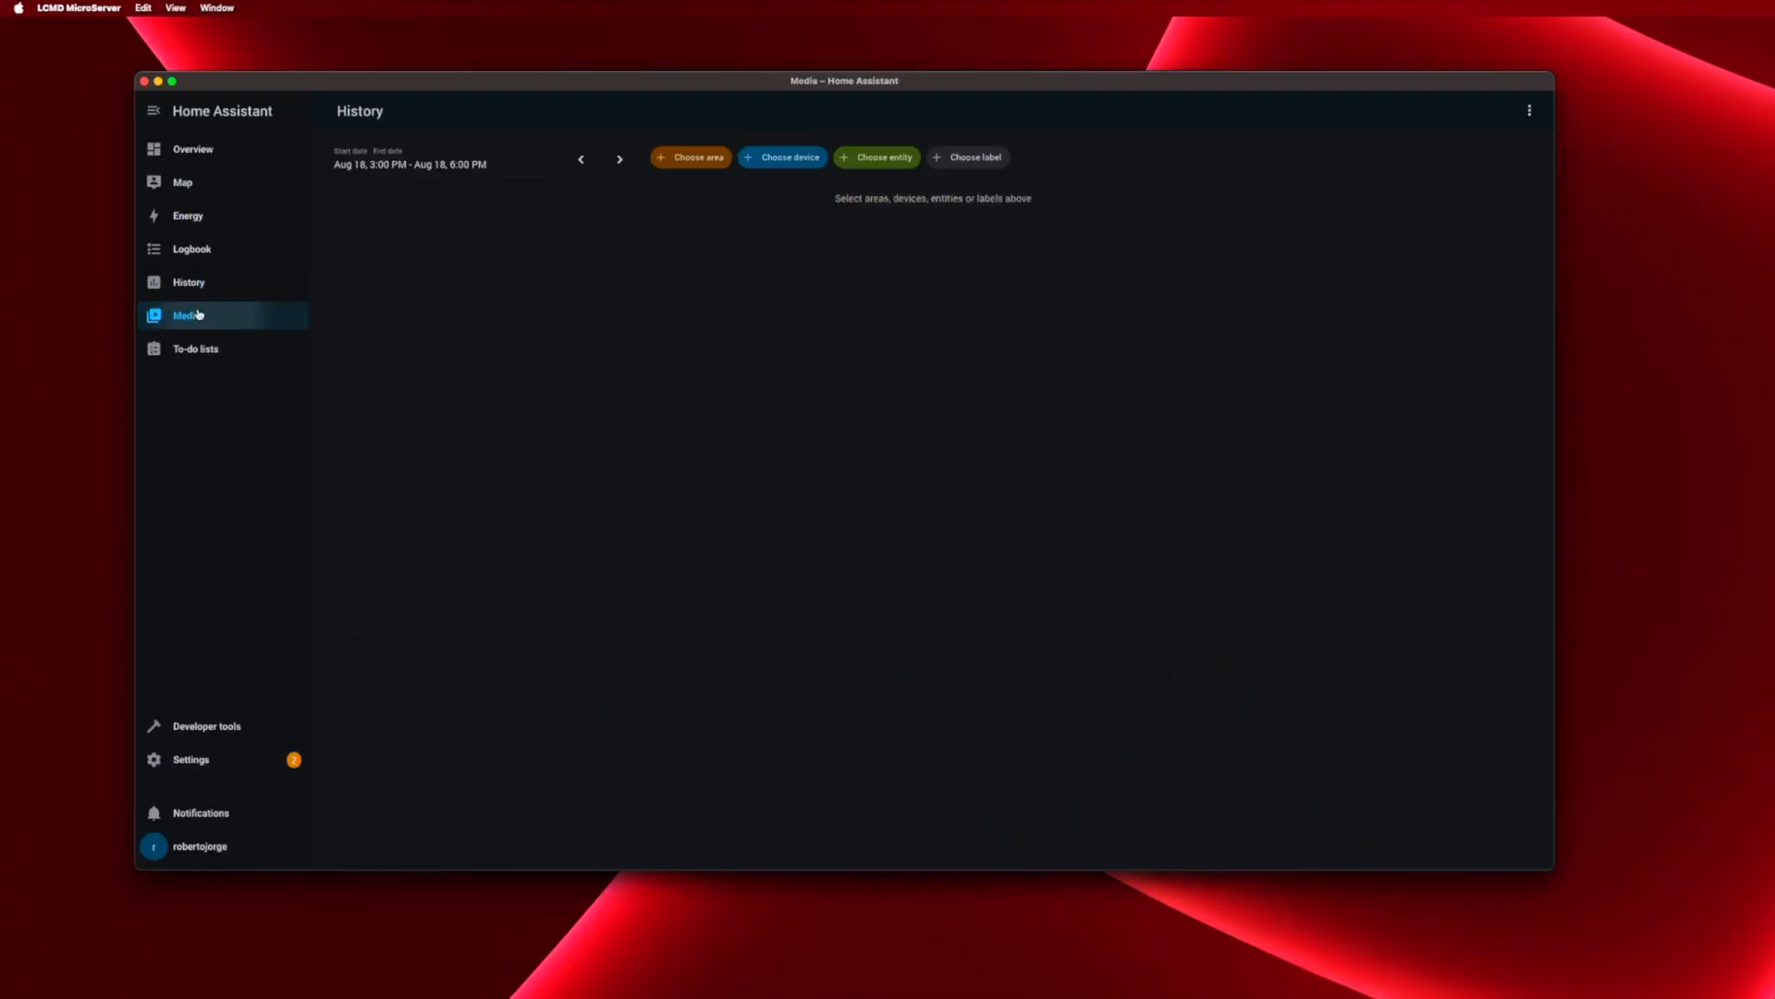
# - Switch Home Assistant from History to its Settings page showing 2 pending updates
pyautogui.click(191, 758)
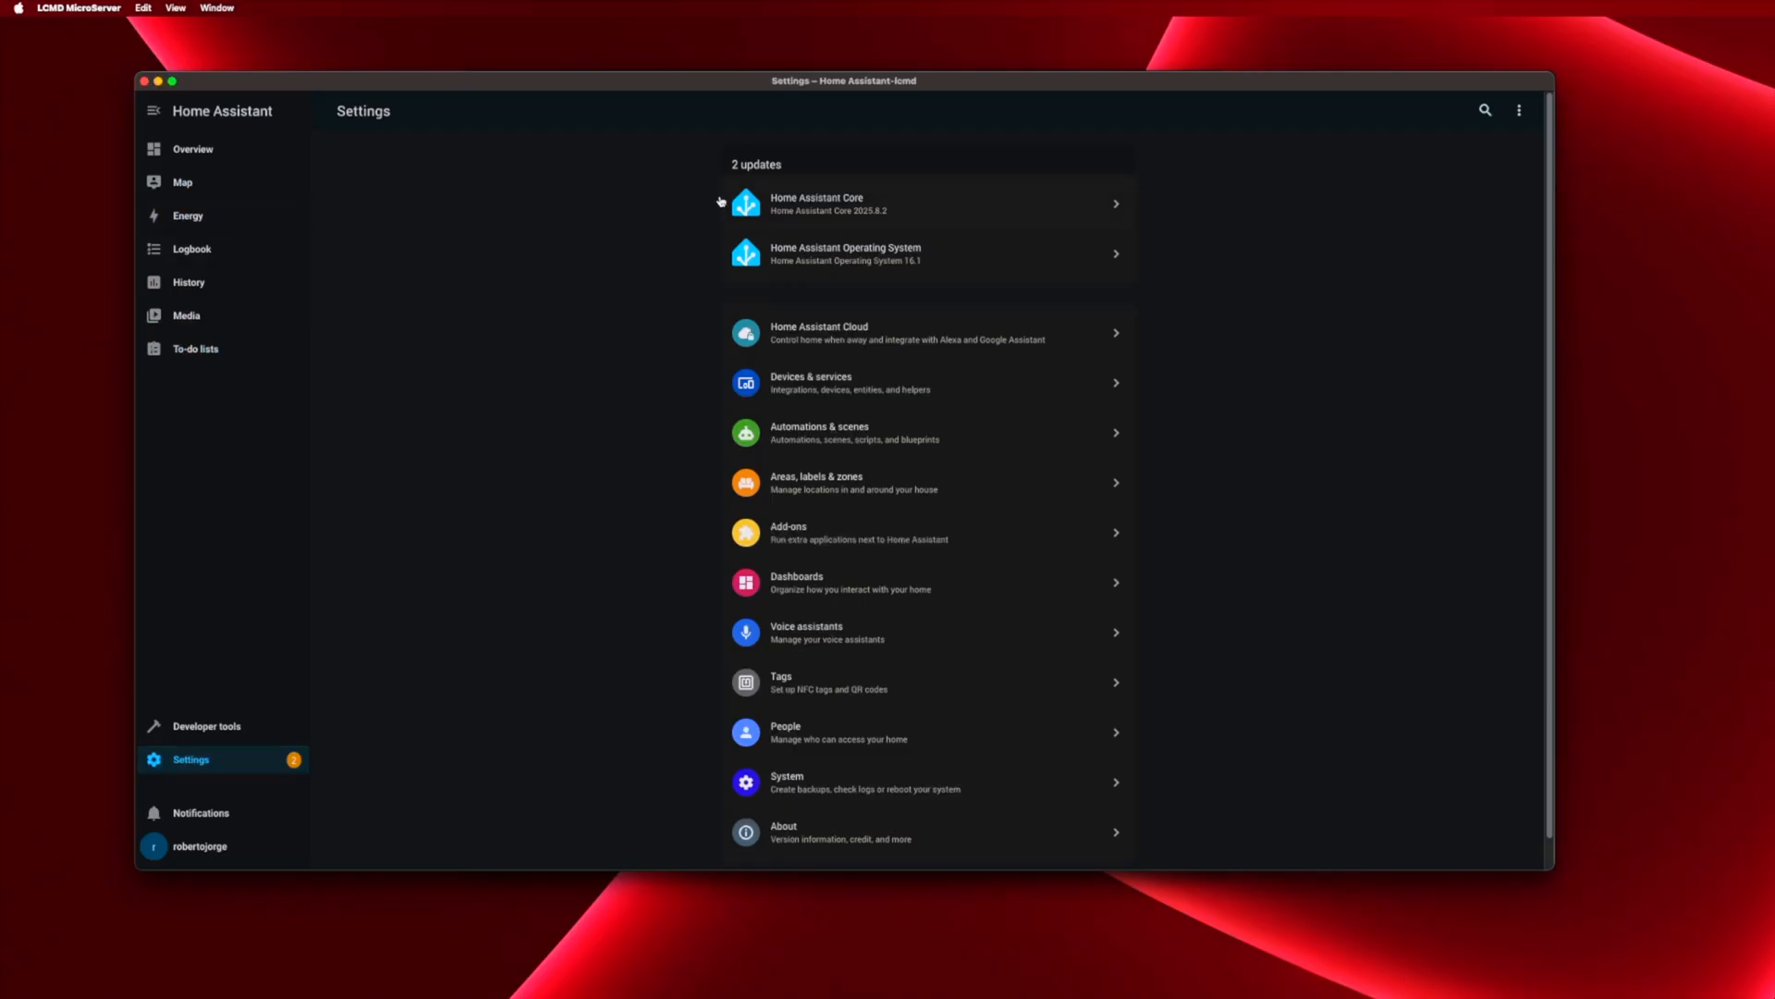